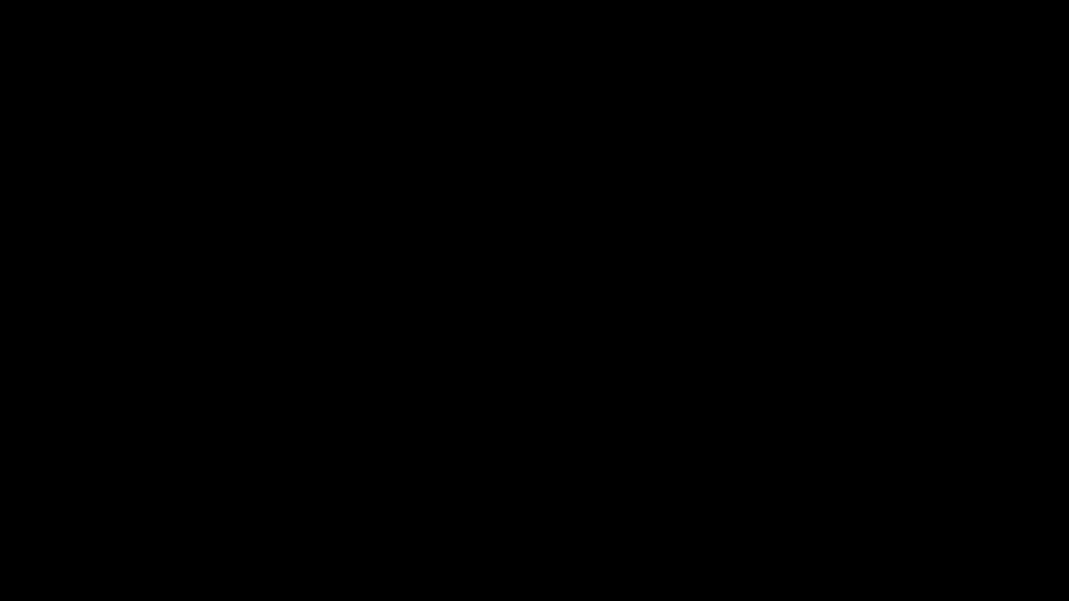
Generate an image of 'a koala dunking a basketball', then download the voice.ai voice changer app
{"action": "left_click", "coordinate": [855, 347]}
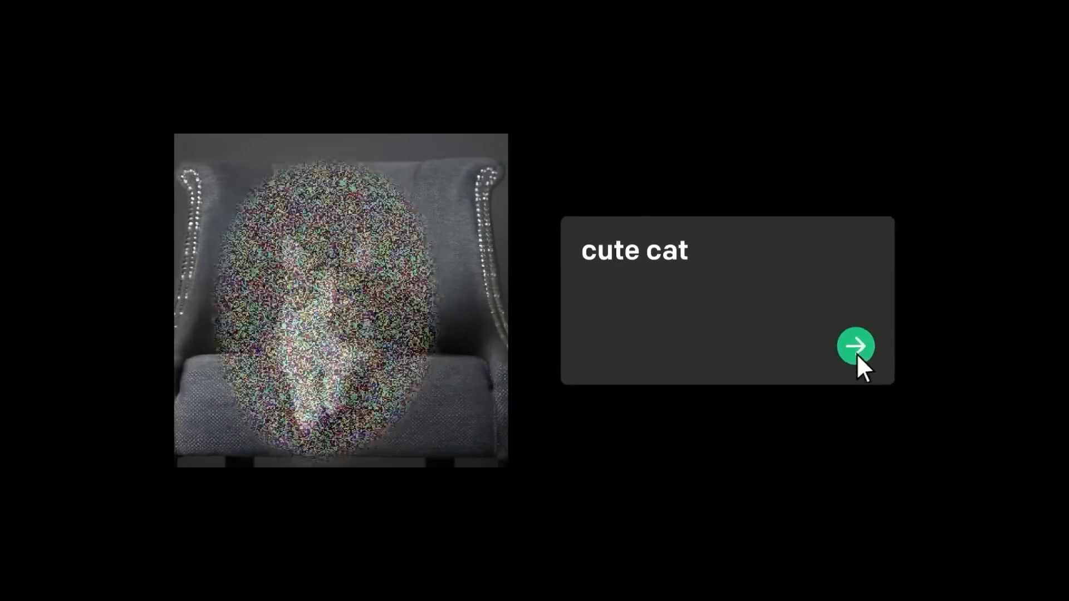
{"action": "left_click", "coordinate": [857, 346]}
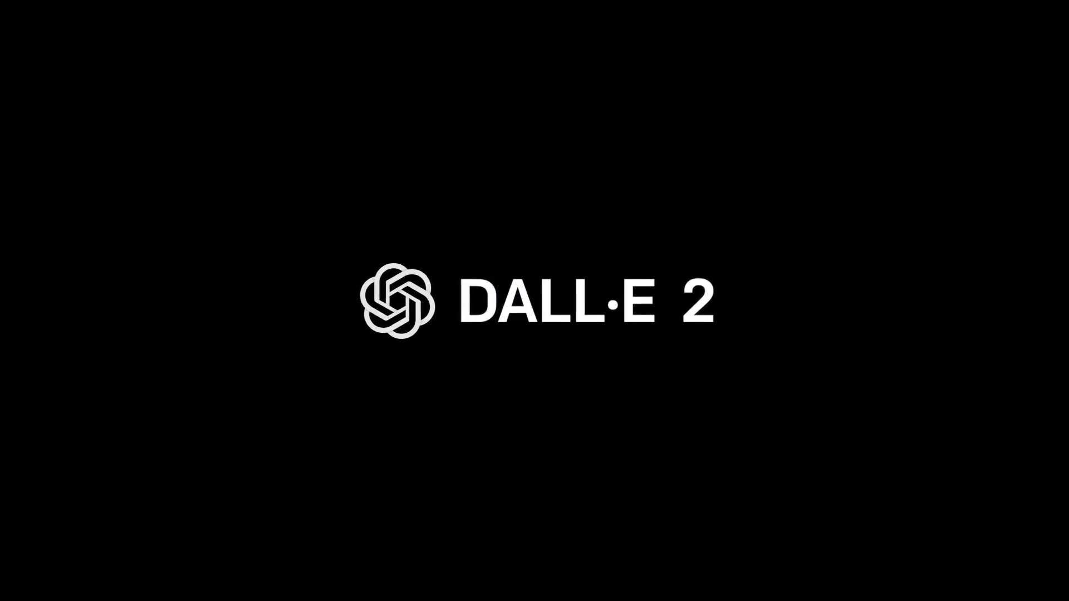
{"action": "type", "text": "a koala dunking a basketball"}
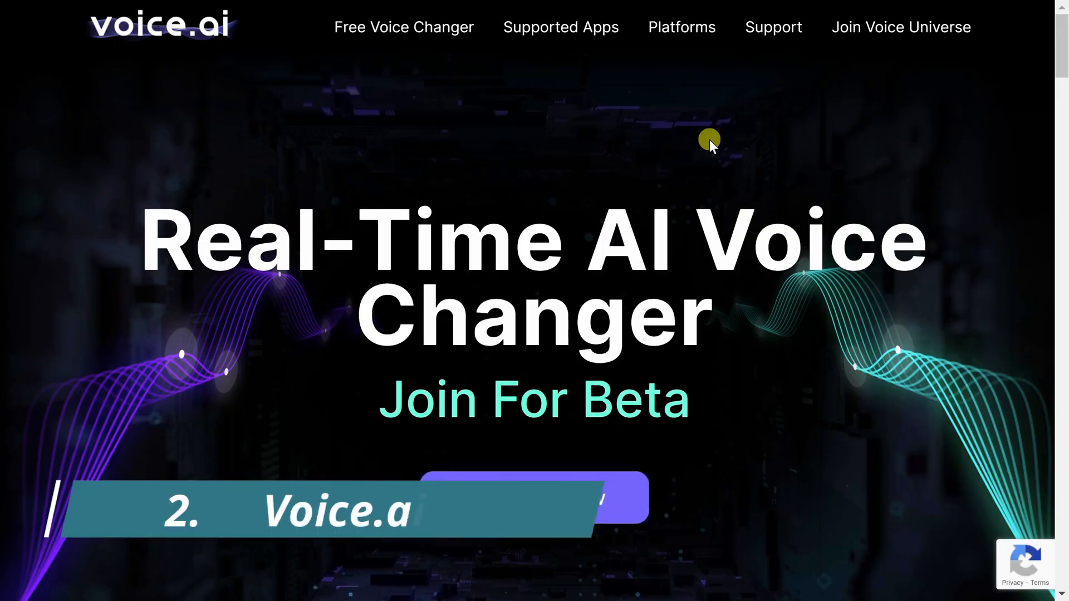
{"action": "mouse_move", "coordinate": [673, 176]}
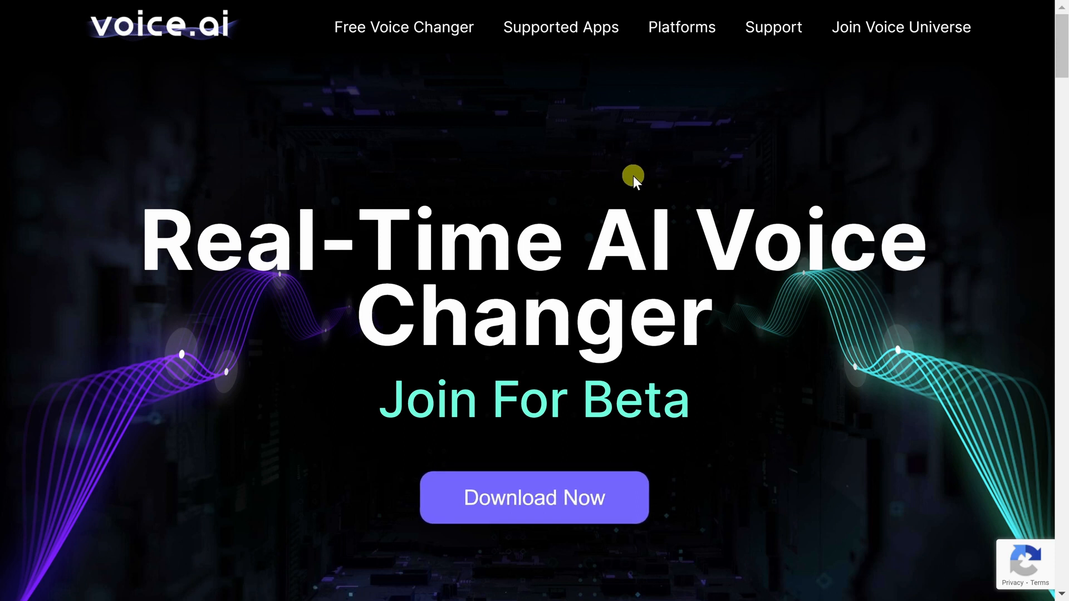
{"action": "mouse_move", "coordinate": [704, 209]}
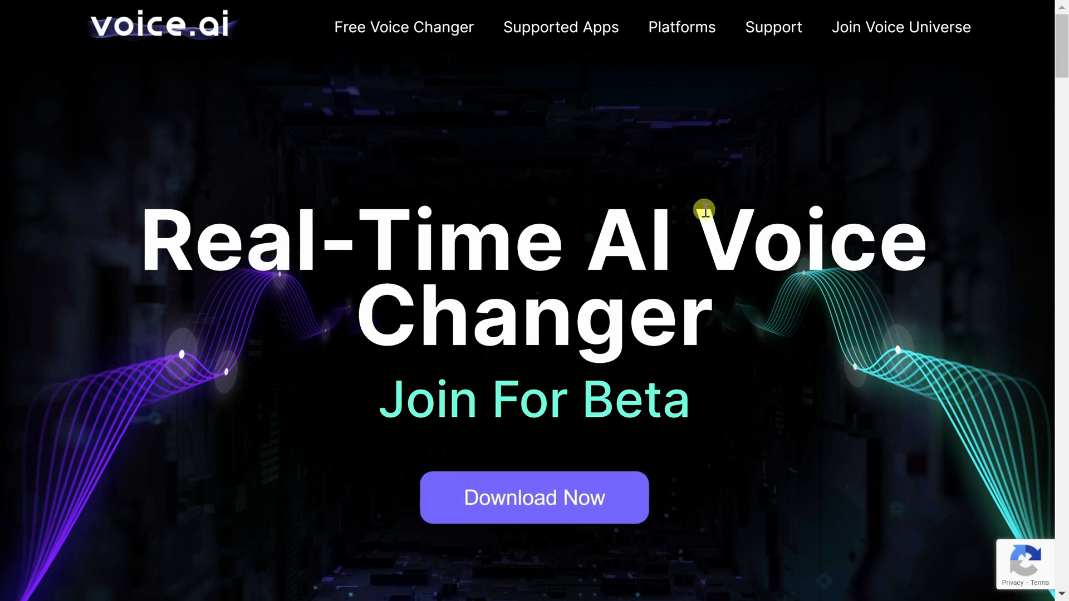
{"action": "scroll", "scroll_direction": "down", "scroll_amount": 3}
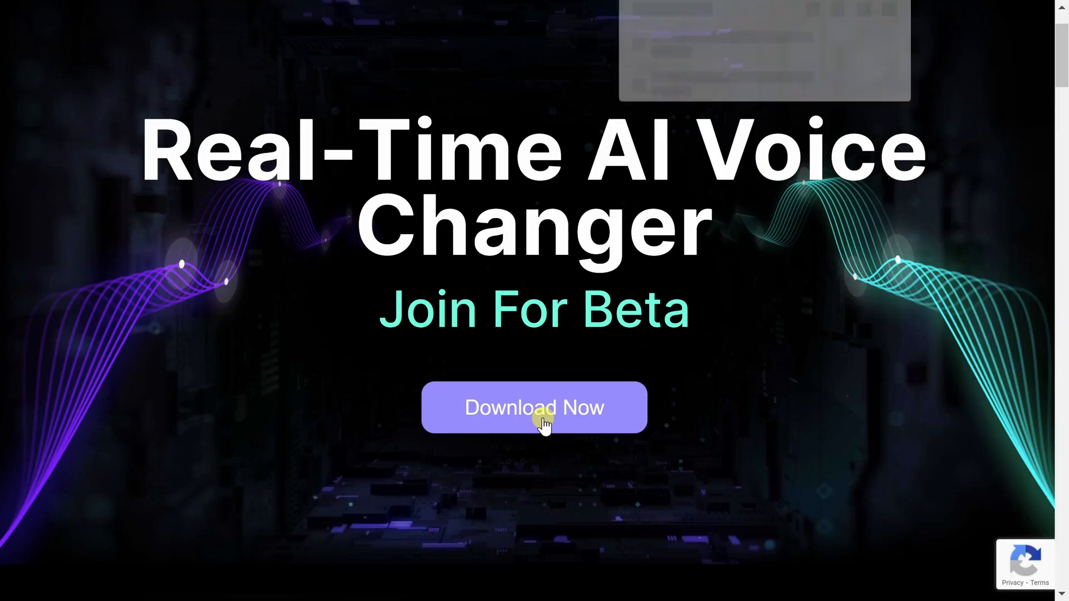
{"action": "left_click", "coordinate": [534, 407]}
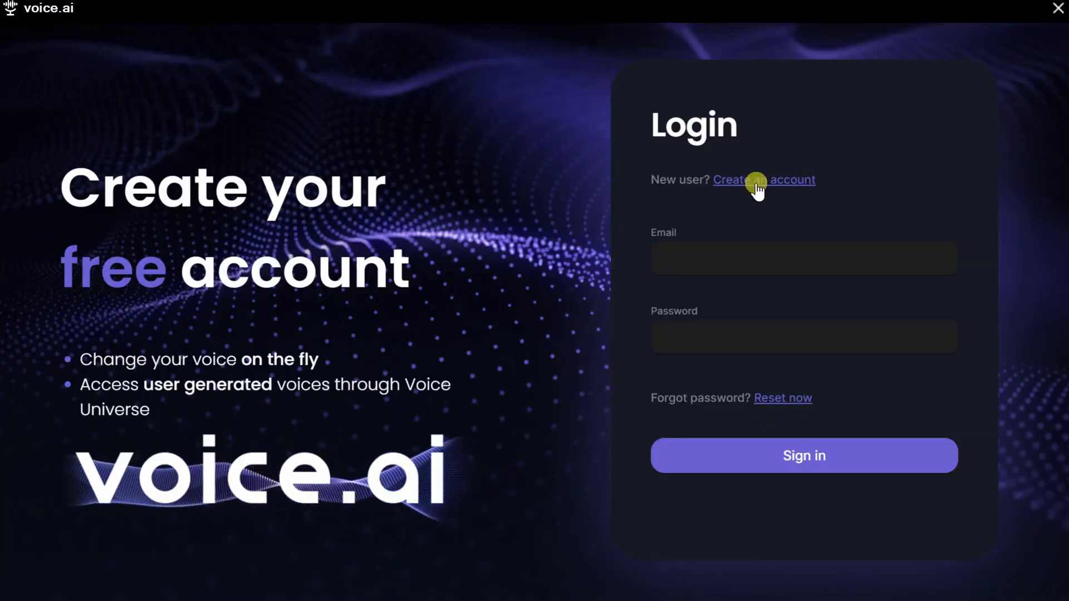
Register a new voice.ai account and pass the welcome step keeping the 5,000 free training credits
{"action": "left_click", "coordinate": [763, 180]}
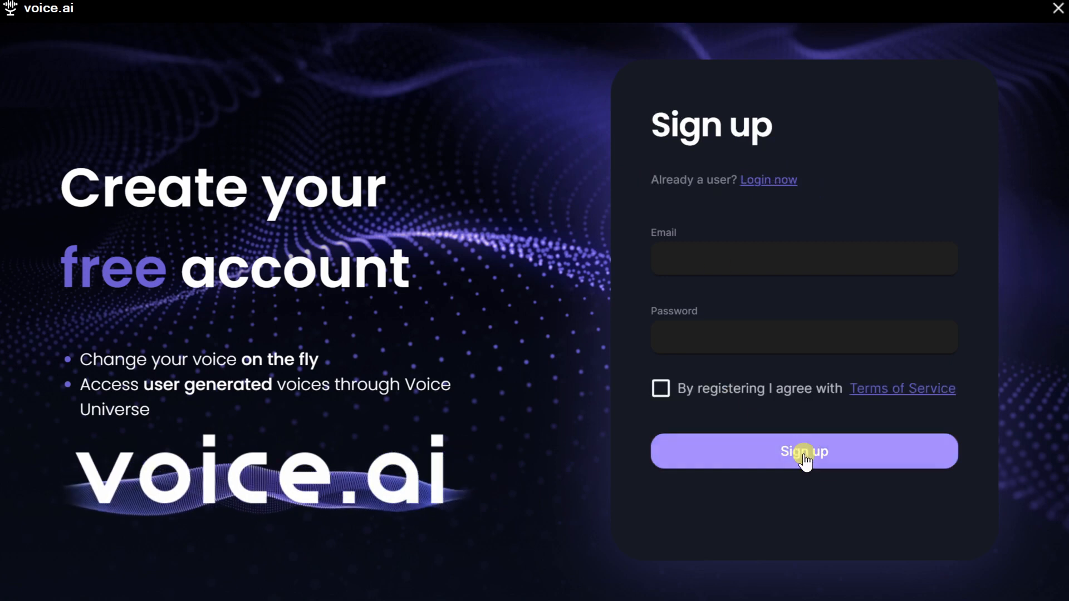
{"action": "left_click", "coordinate": [803, 450]}
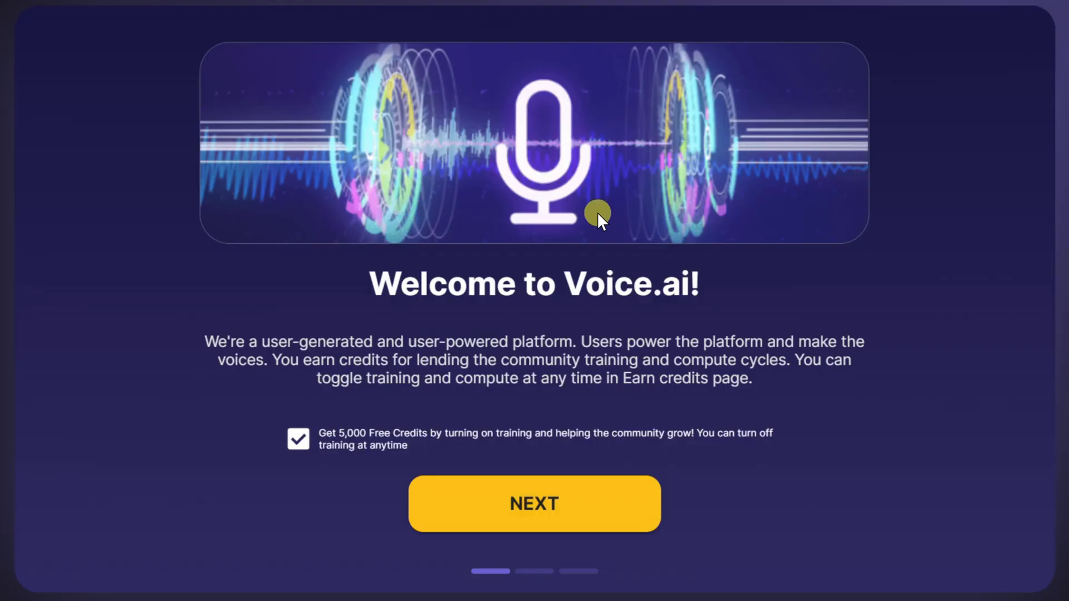
{"action": "mouse_move", "coordinate": [705, 334]}
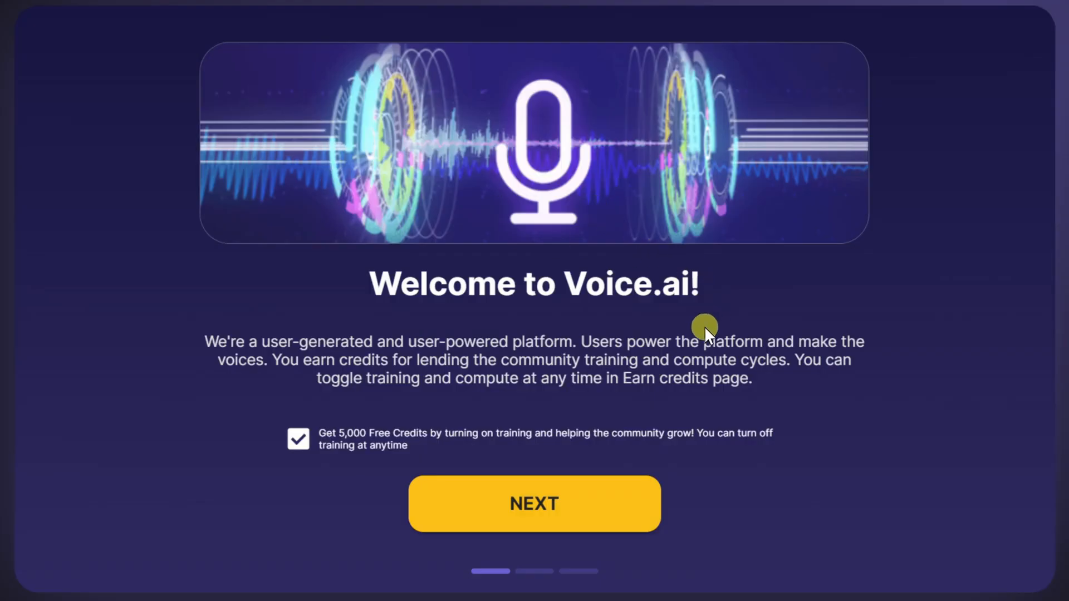
{"action": "mouse_move", "coordinate": [297, 439]}
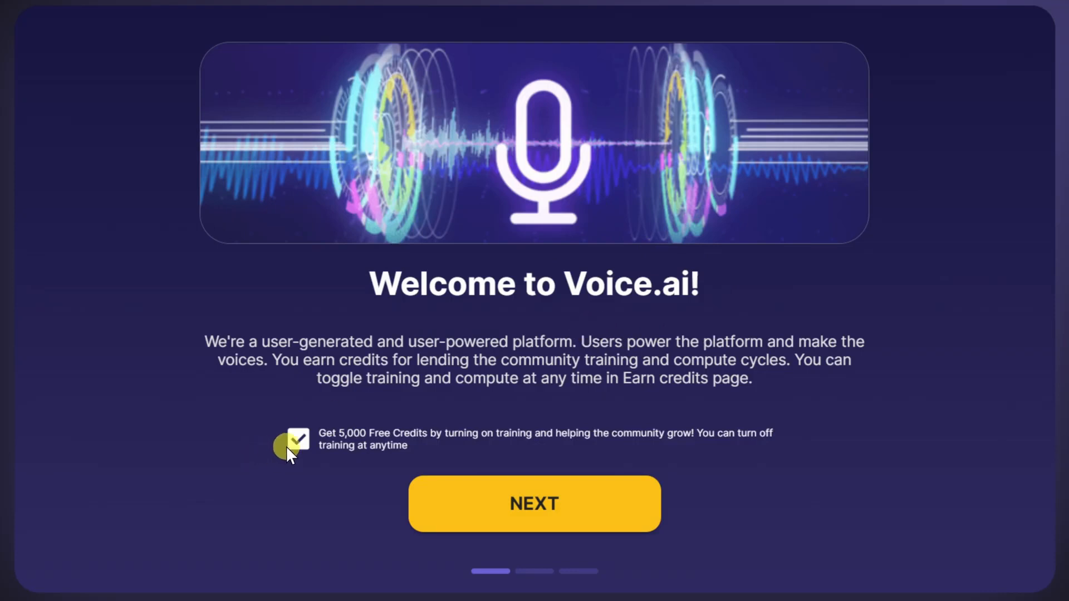
{"action": "mouse_move", "coordinate": [344, 449]}
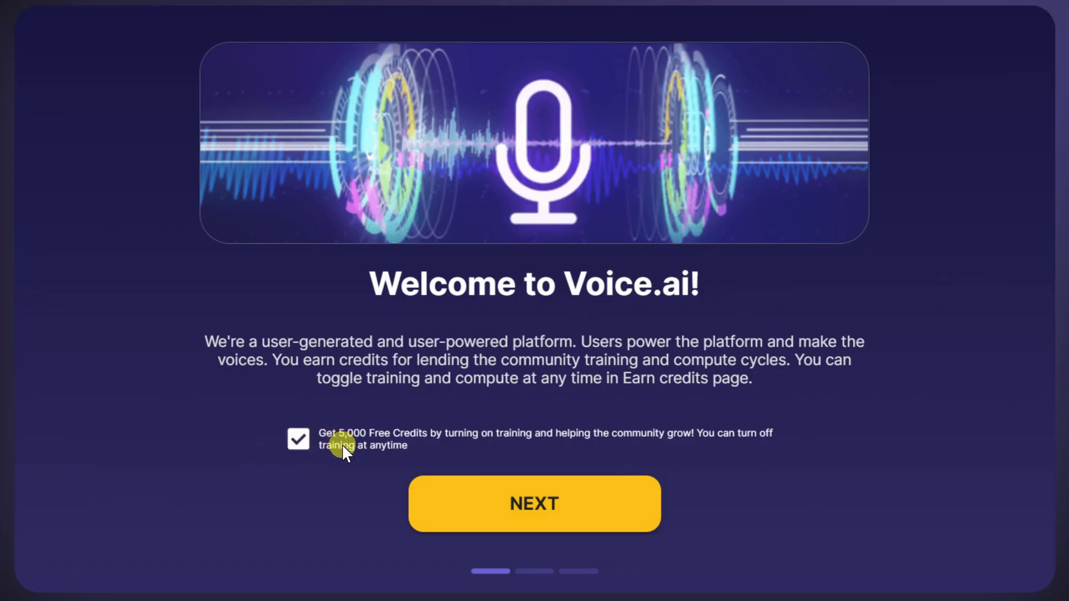
{"action": "mouse_move", "coordinate": [484, 438]}
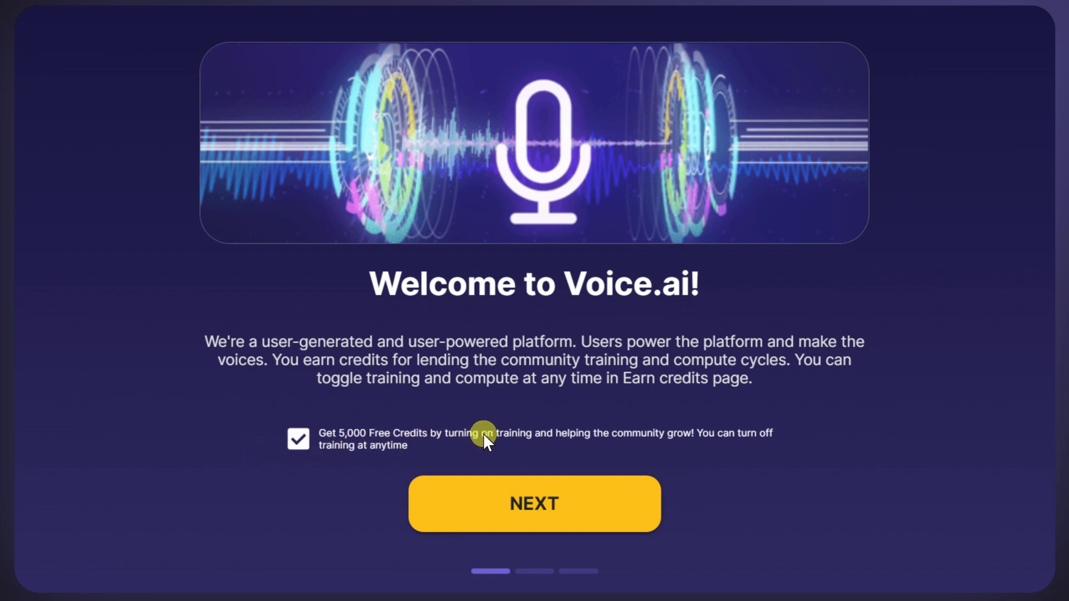
{"action": "mouse_move", "coordinate": [535, 440]}
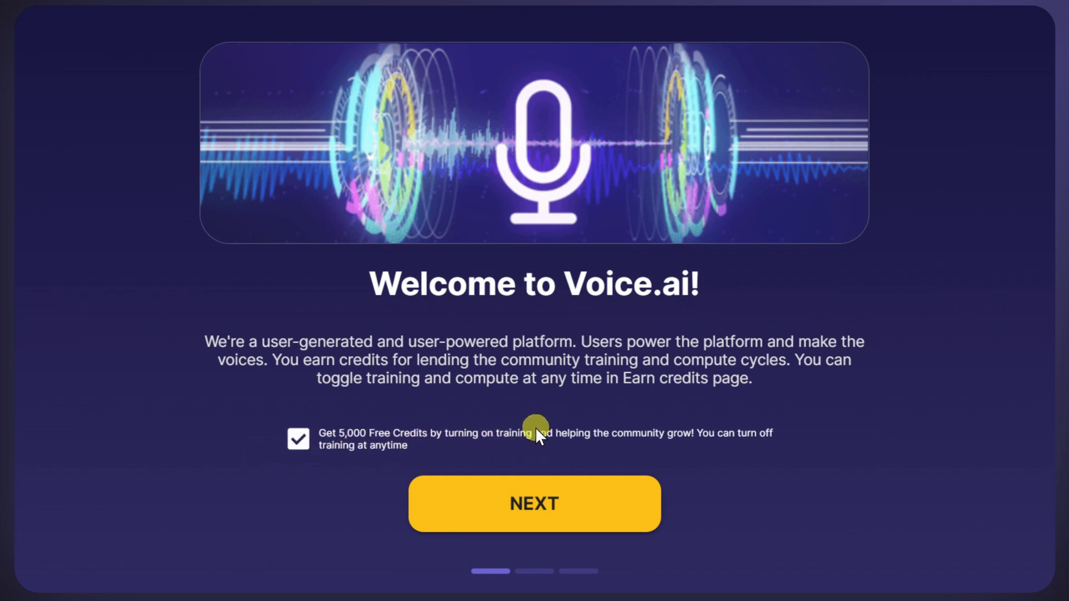
{"action": "mouse_move", "coordinate": [518, 451]}
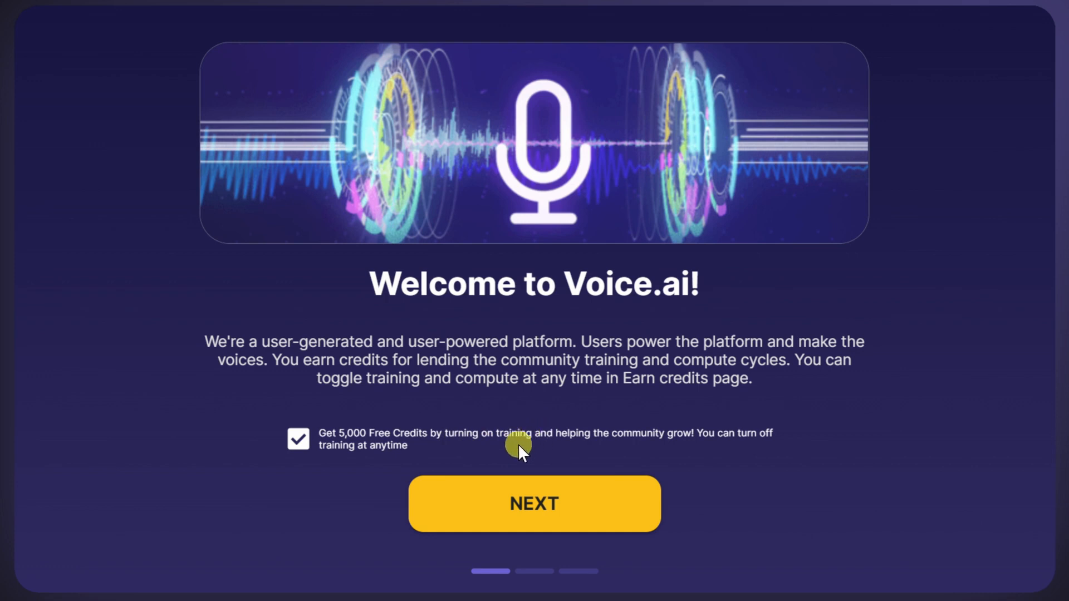
{"action": "mouse_move", "coordinate": [526, 445]}
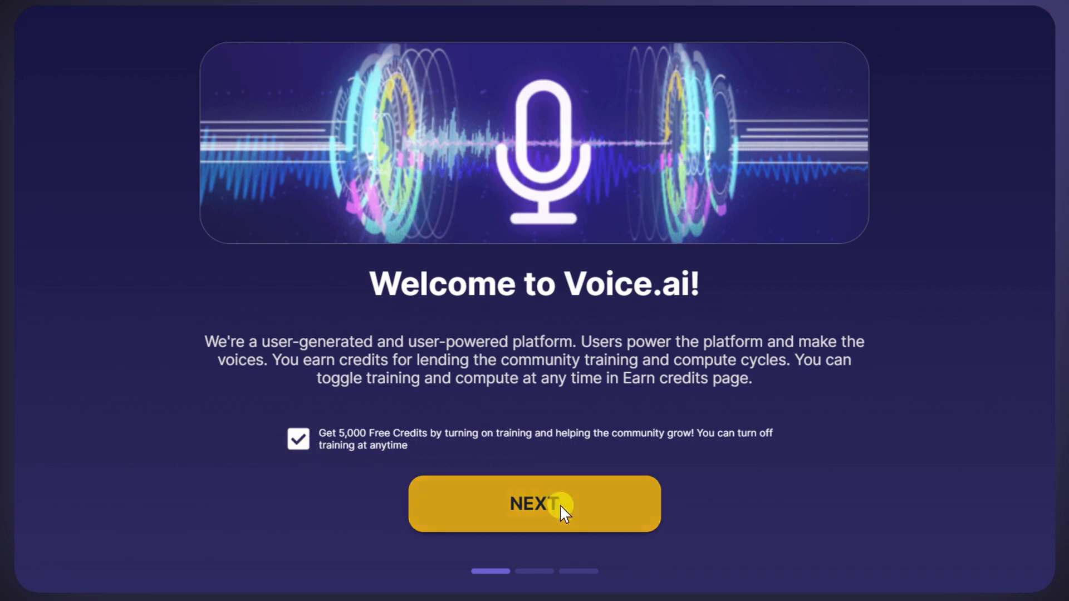
{"action": "left_click", "coordinate": [534, 504]}
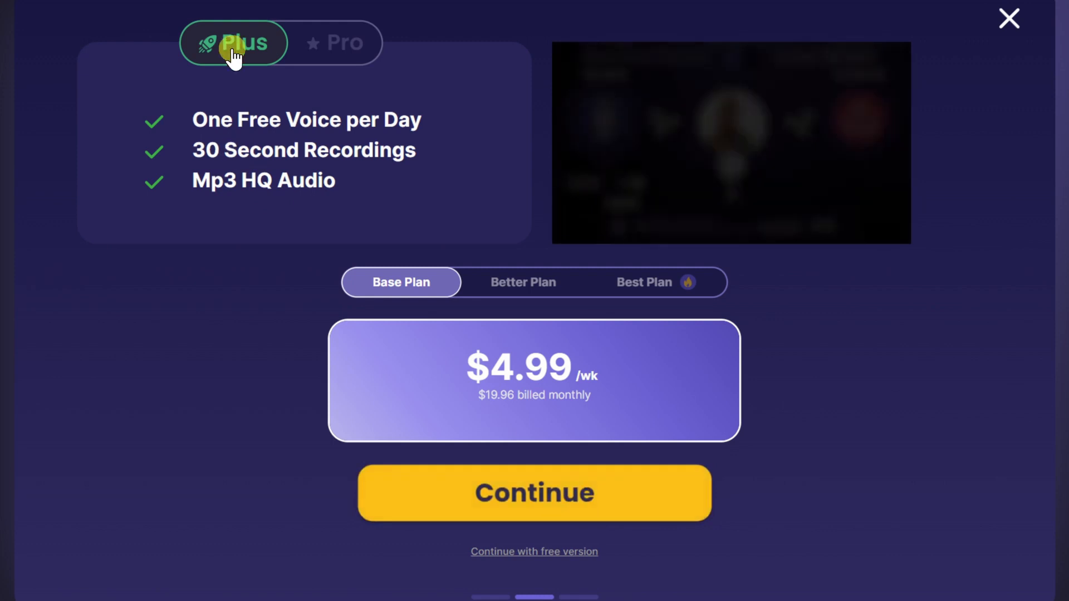
View the Plus plan's features, then the Pro plan's features at $14.99 weekly
{"action": "left_click", "coordinate": [334, 42]}
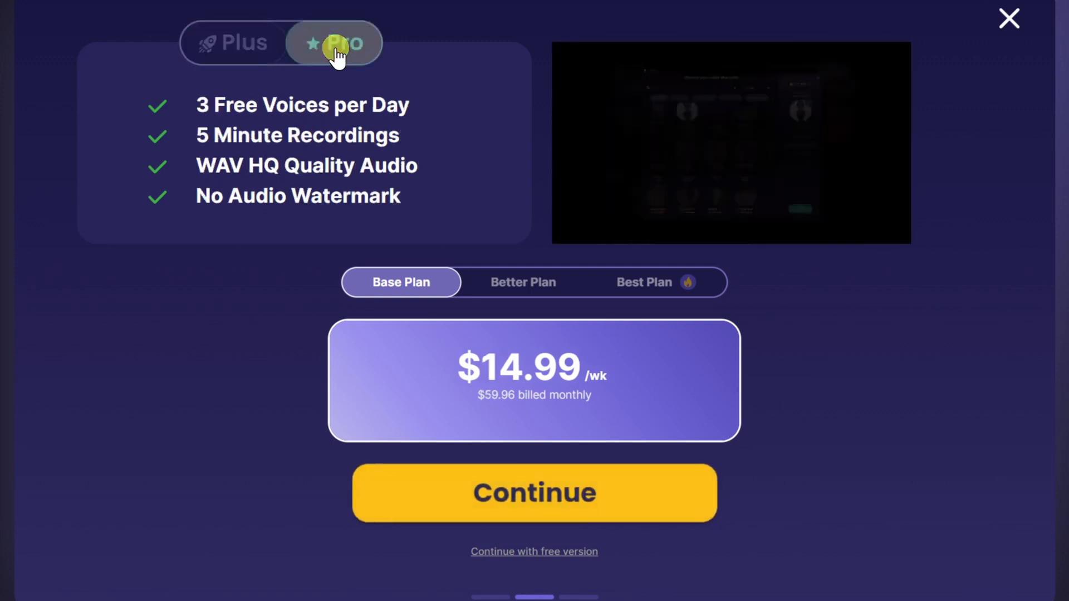
{"action": "left_click", "coordinate": [233, 43]}
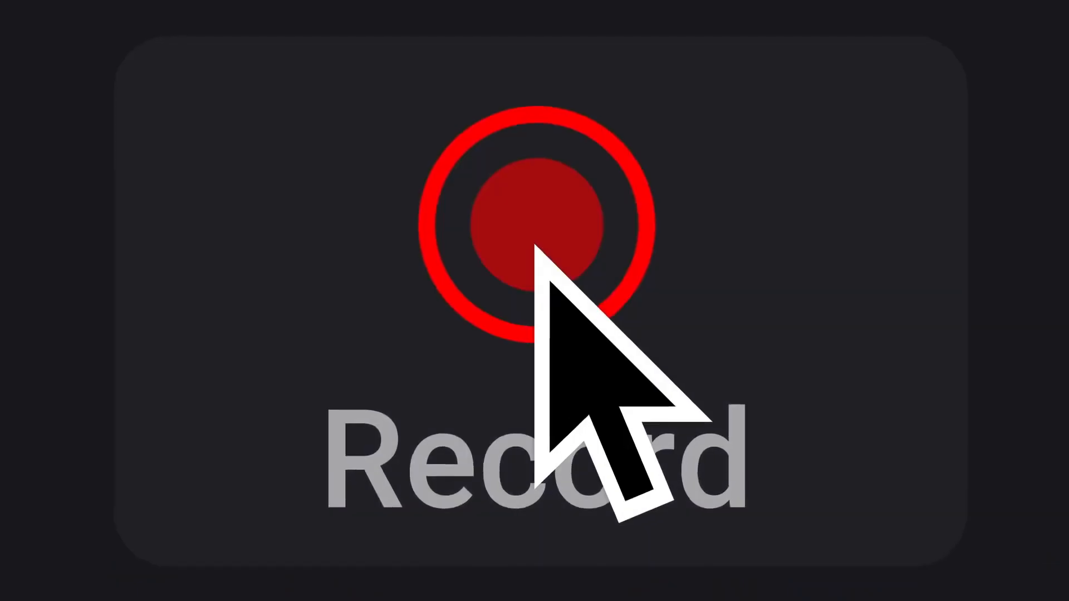
{"action": "left_click", "coordinate": [535, 218]}
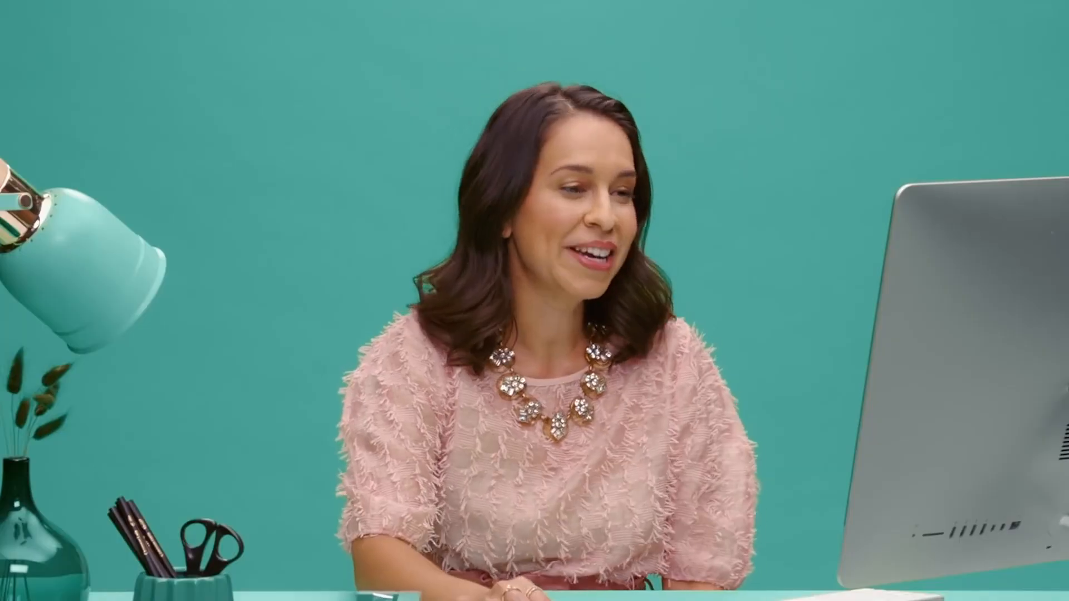